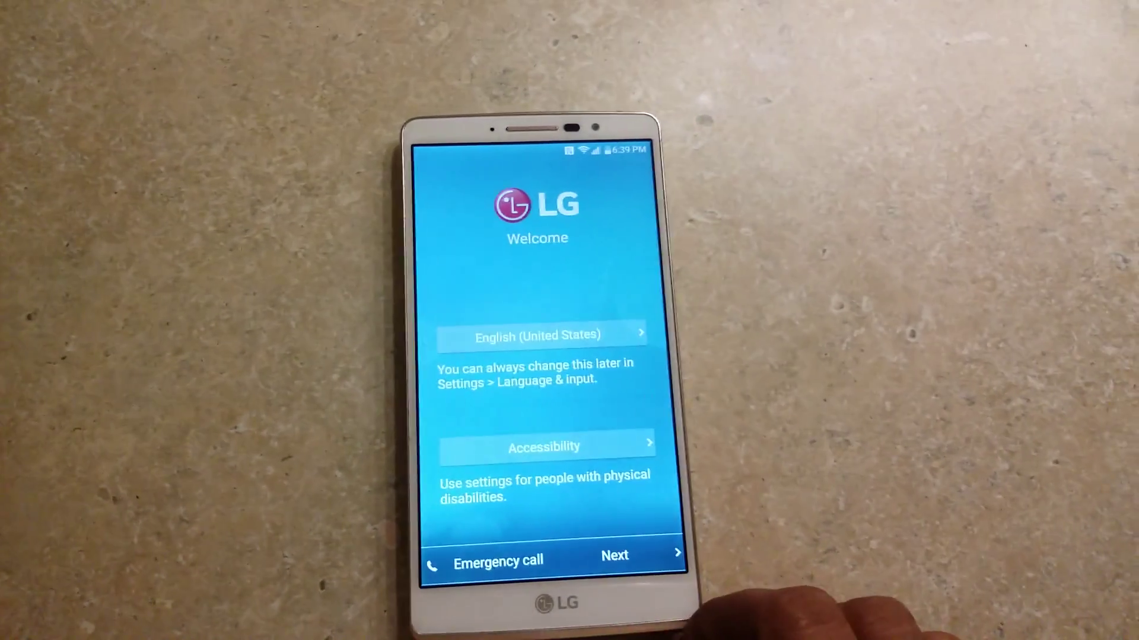
- Move past the LG Welcome screen to Set internet connection, with Cisco shown as Connected
{"action": "left_click", "coordinate": [631, 555]}
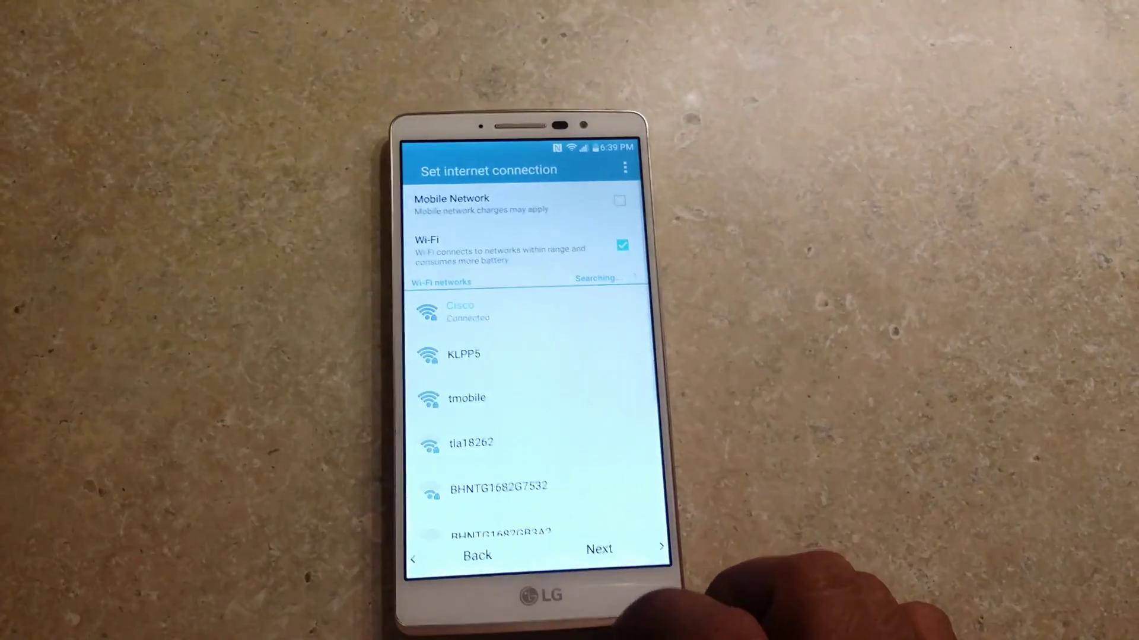
{"action": "left_click", "coordinate": [599, 549]}
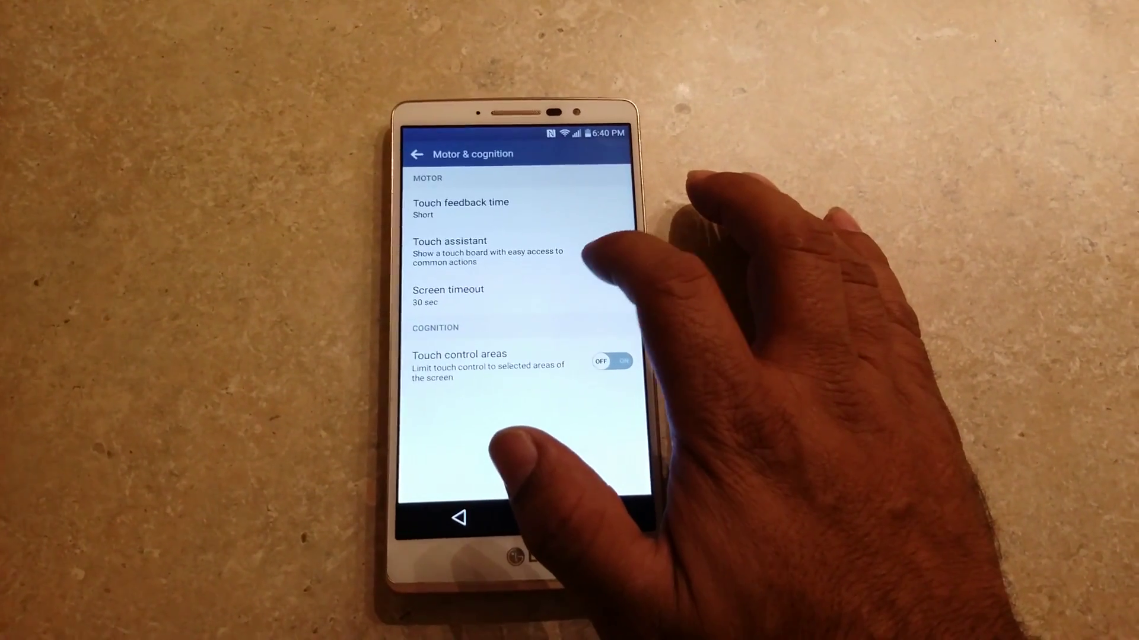
- Open Touch assistant under Motor & cognition and switch it on
{"action": "left_click", "coordinate": [449, 241]}
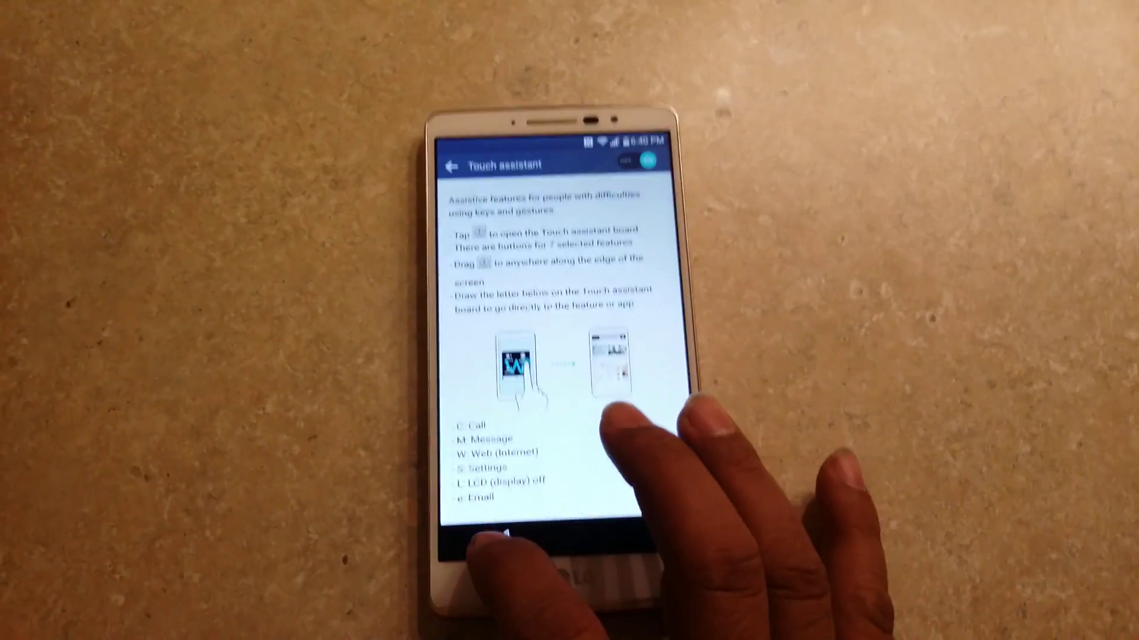
- Use the Touch assistant board to leave Settings and reach a Google search
{"action": "left_click", "coordinate": [452, 164]}
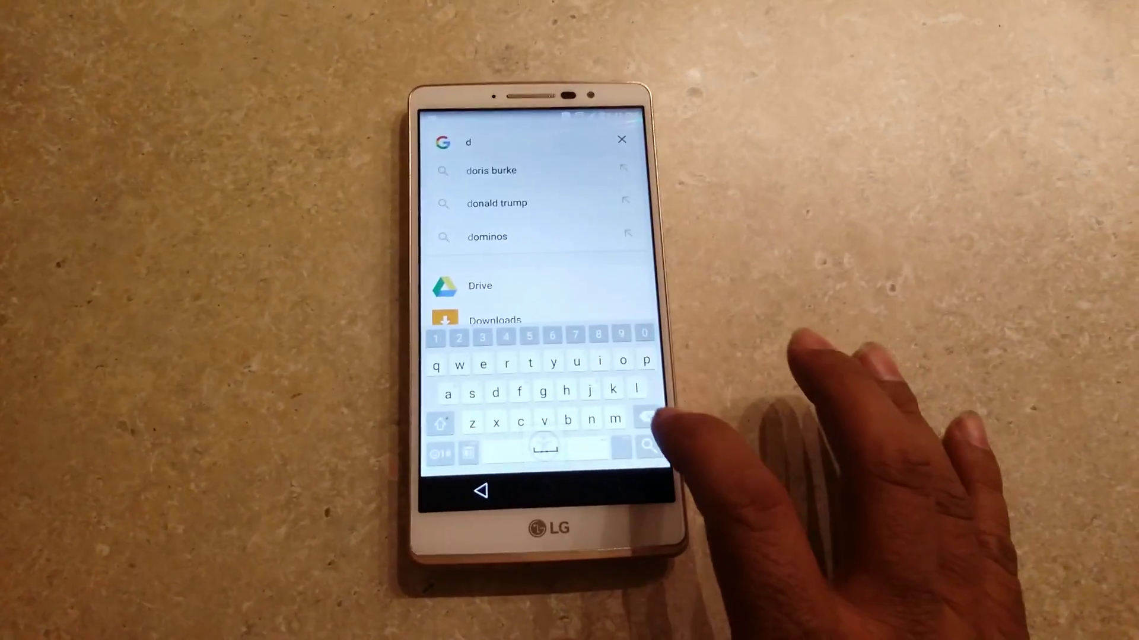
- Search the phone's apps and open Settings from the results
{"action": "left_click", "coordinate": [622, 140]}
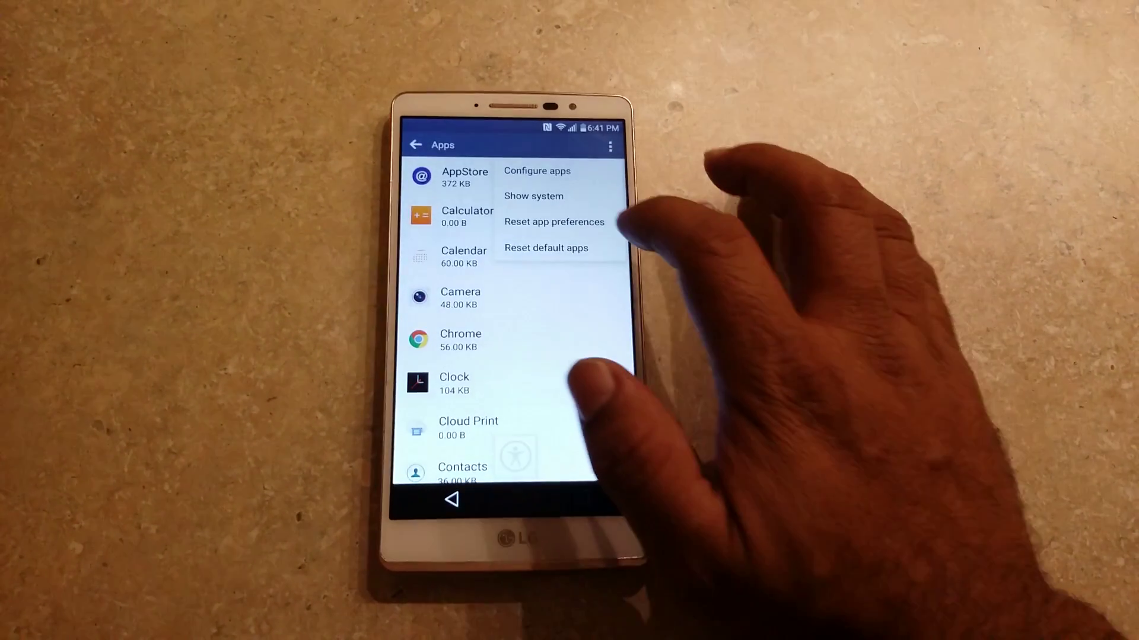
- Choose Show system so the Apps list includes system apps
{"action": "left_click", "coordinate": [533, 196]}
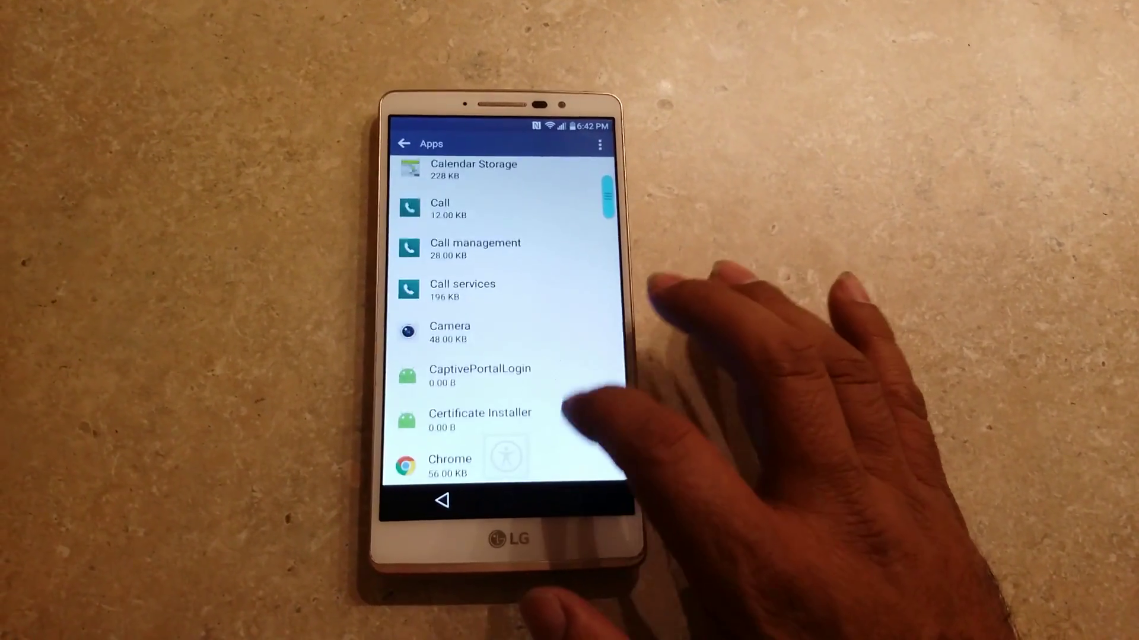
- Scroll the full Apps list down to the S entries near Setup Wizard
{"action": "scroll", "scroll_direction": "down", "scroll_amount": 3}
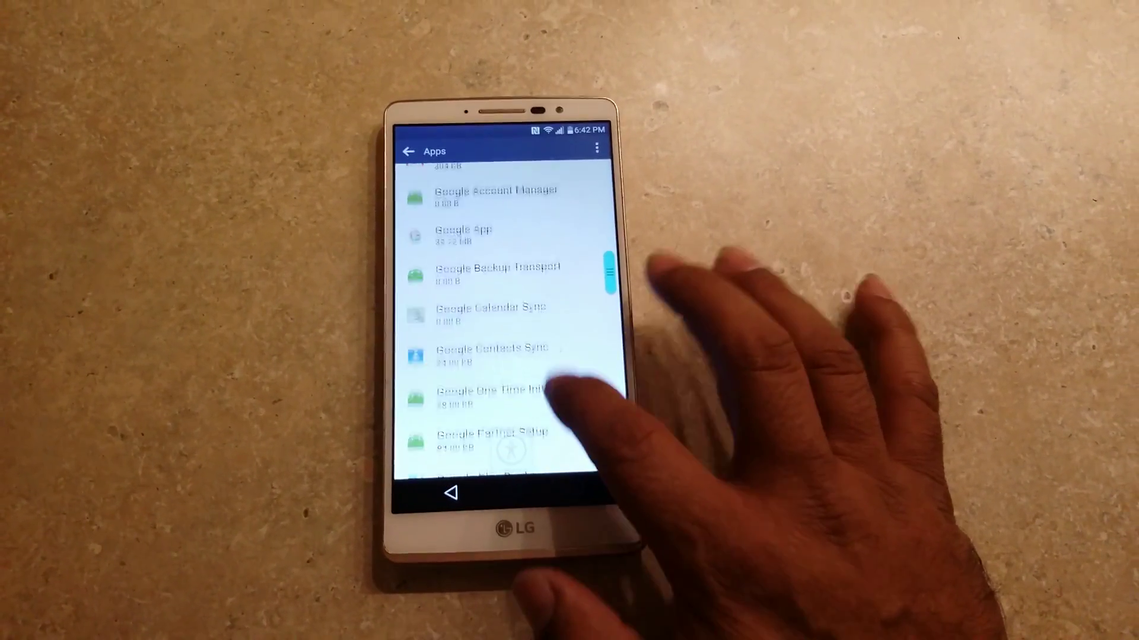
{"action": "scroll", "scroll_direction": "down", "scroll_amount": 3}
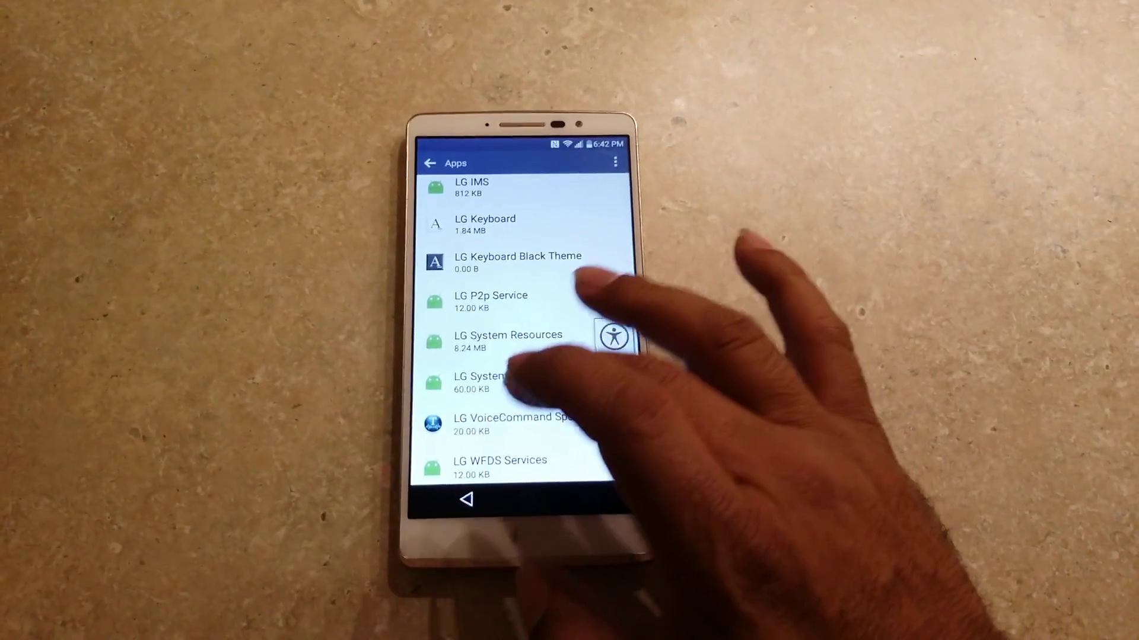
{"action": "scroll", "scroll_direction": "down", "scroll_amount": 3}
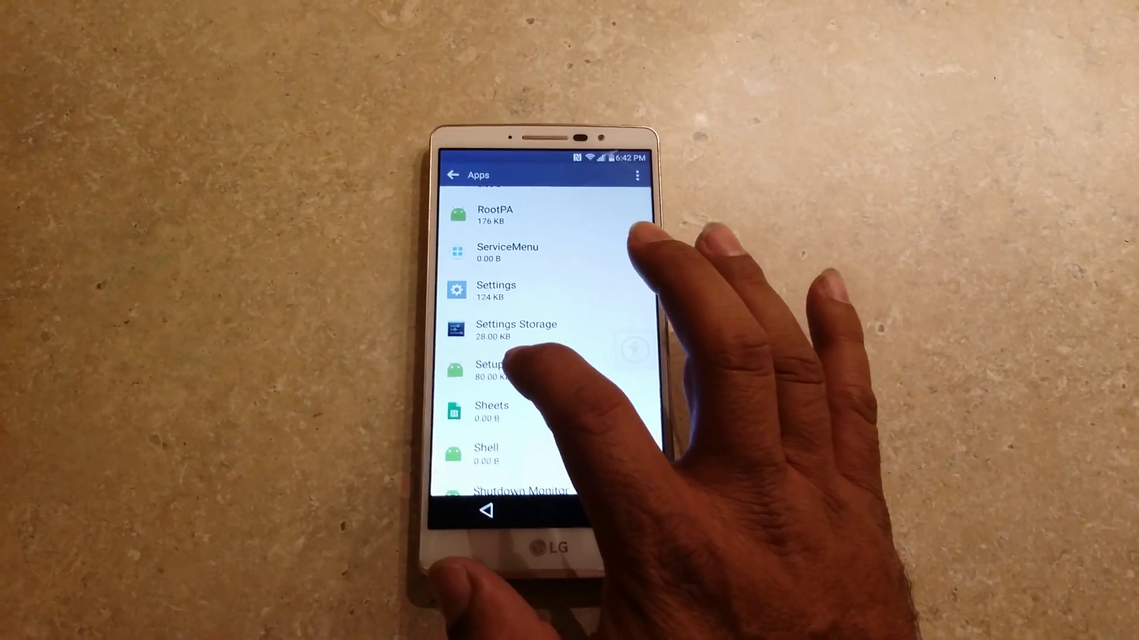
{"action": "left_click", "coordinate": [491, 370]}
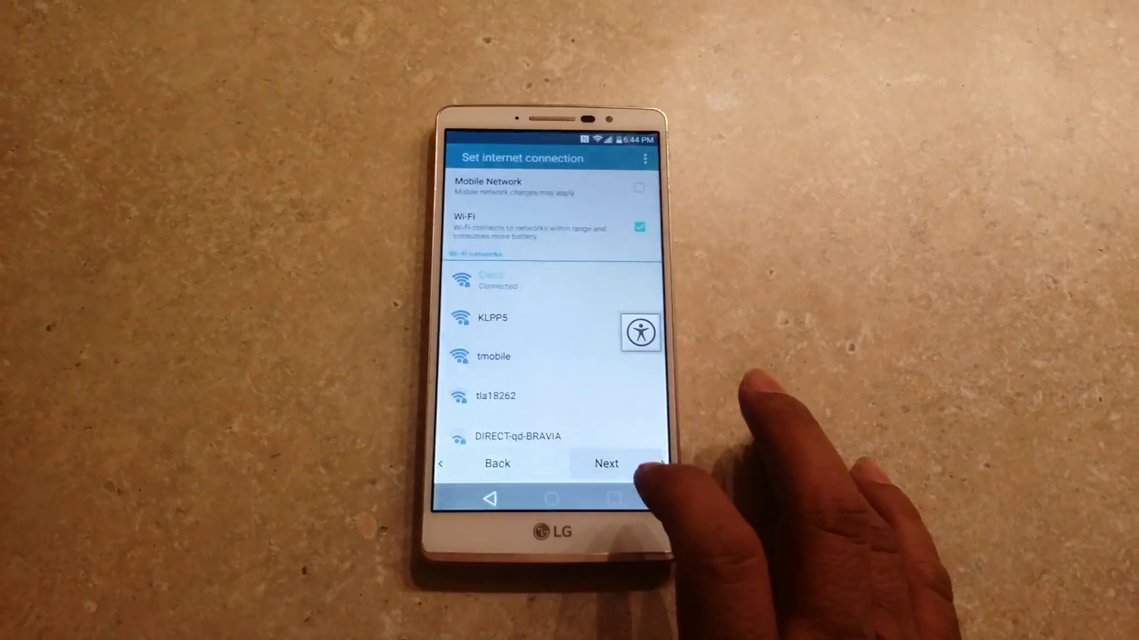
- Continue past Set internet connection with Cisco connected, landing on the Settings General tab
{"action": "left_click", "coordinate": [606, 463]}
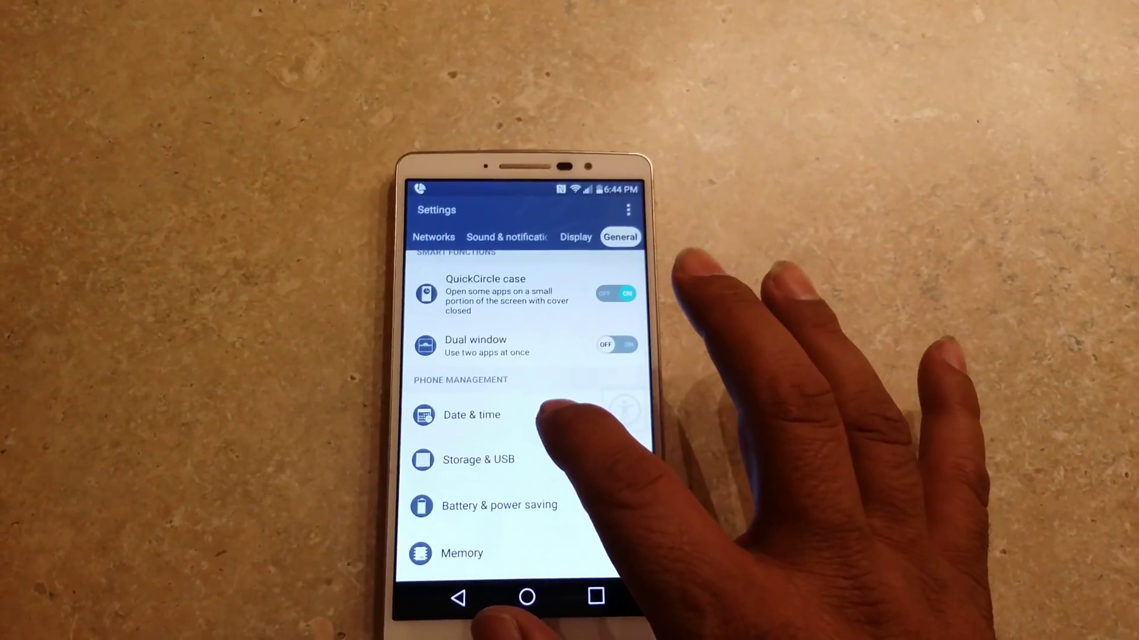
- Scroll the General tab down until Backup & reset appears
{"action": "scroll", "scroll_direction": "down", "scroll_amount": 3}
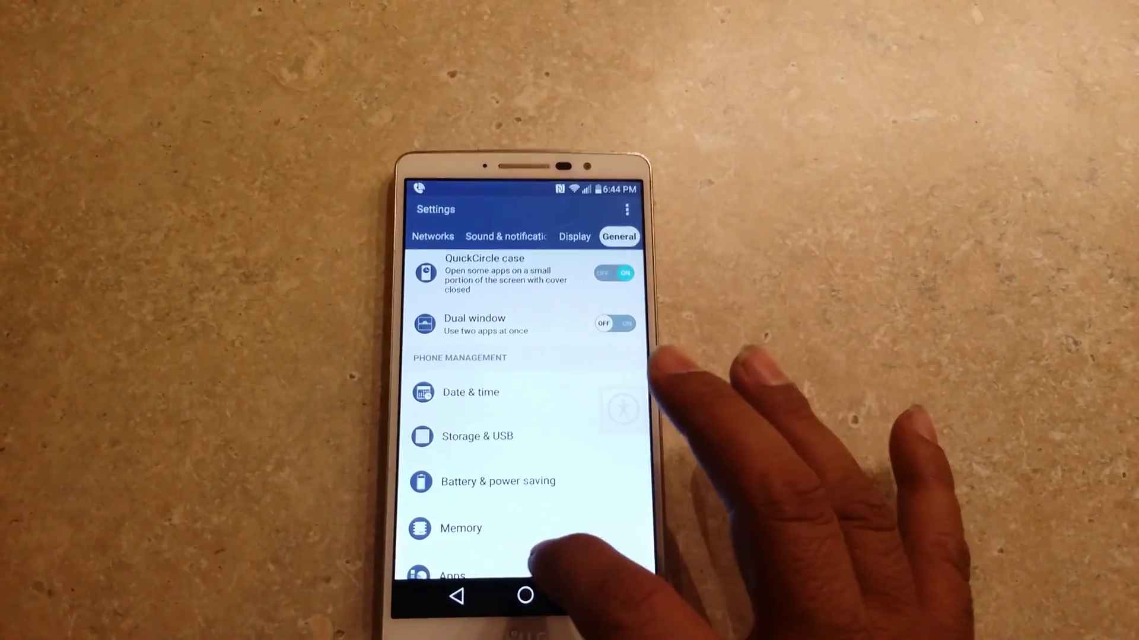
{"action": "scroll", "scroll_direction": "down", "scroll_amount": 3}
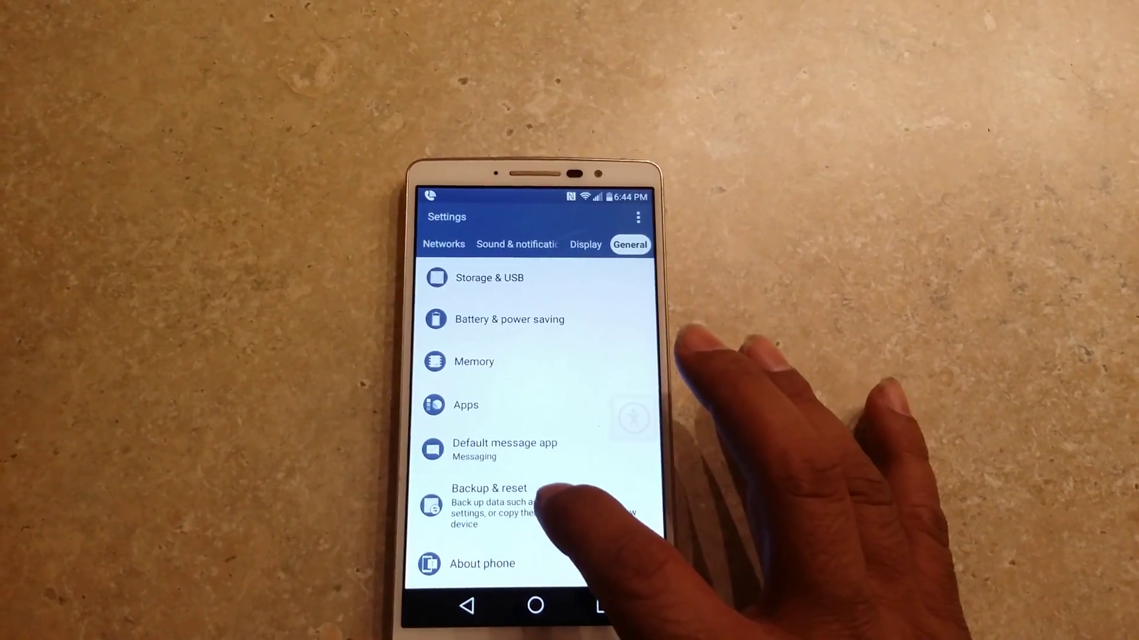
- Go into Backup & reset and open the Factory data reset page
{"action": "left_click", "coordinate": [489, 489]}
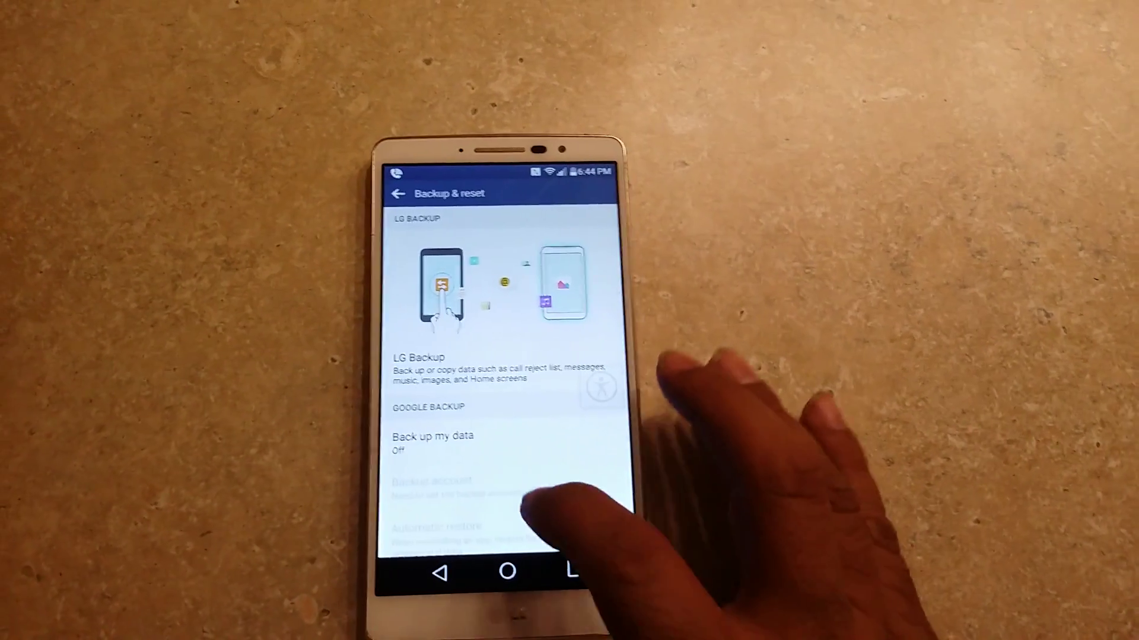
{"action": "scroll", "scroll_direction": "down", "scroll_amount": 3}
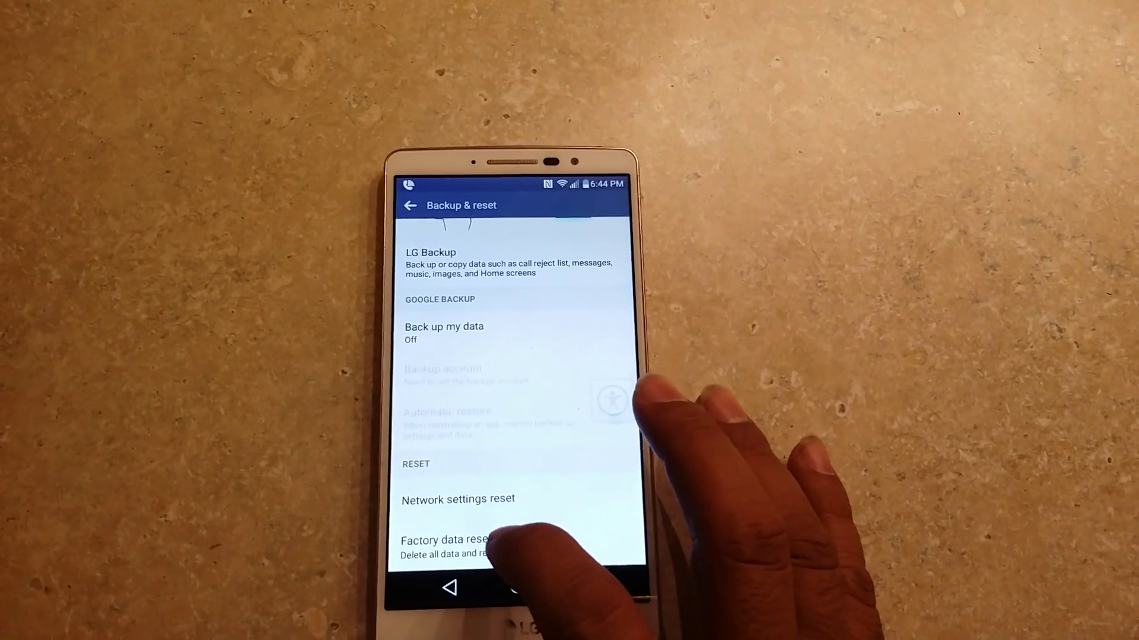
{"action": "left_click", "coordinate": [446, 541]}
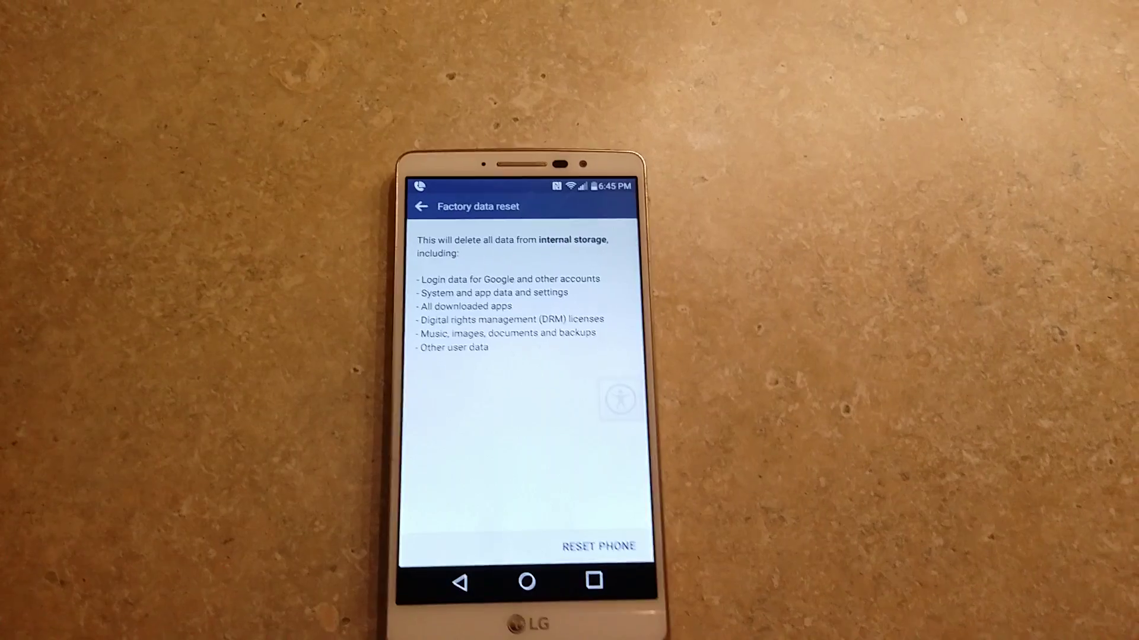
- Reset the phone, wiping internal storage and restarting into the setup wizard
{"action": "left_click", "coordinate": [599, 544]}
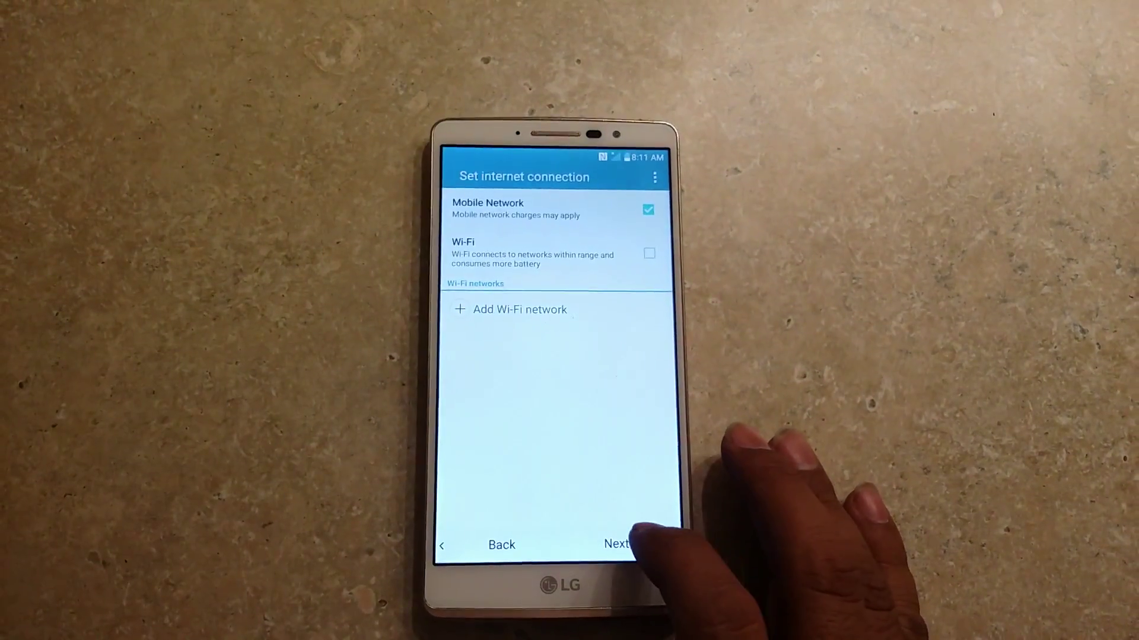
- Continue past Set internet connection with Mobile Network on and no Wi-Fi
{"action": "left_click", "coordinate": [619, 544]}
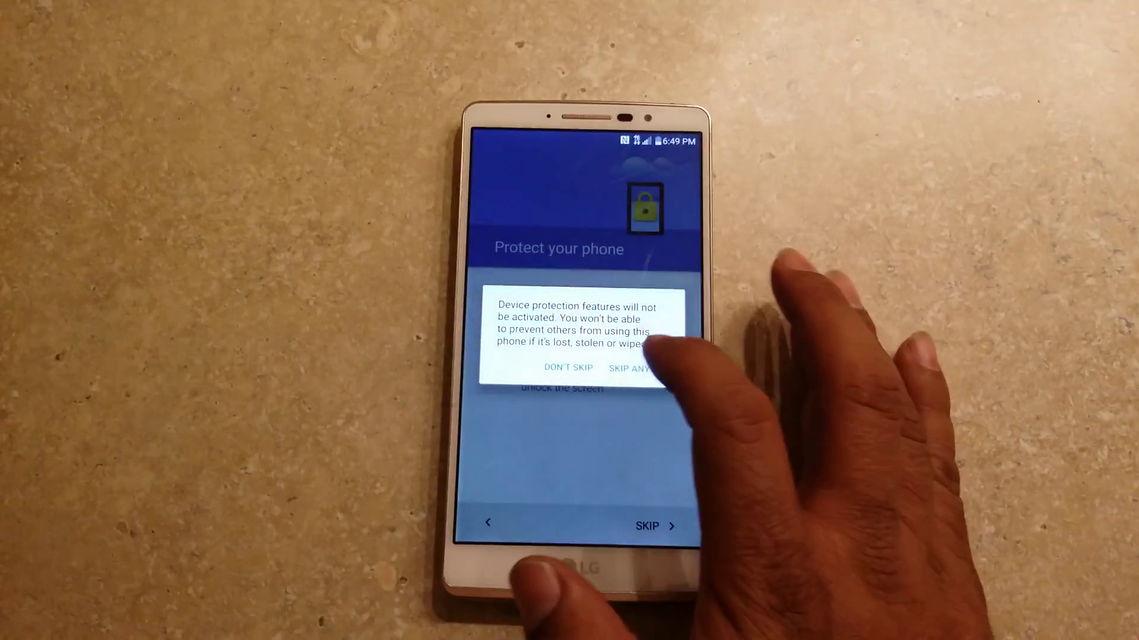
- Choose SKIP ANYWAY in the warning to bypass device protection
{"action": "left_click", "coordinate": [634, 366]}
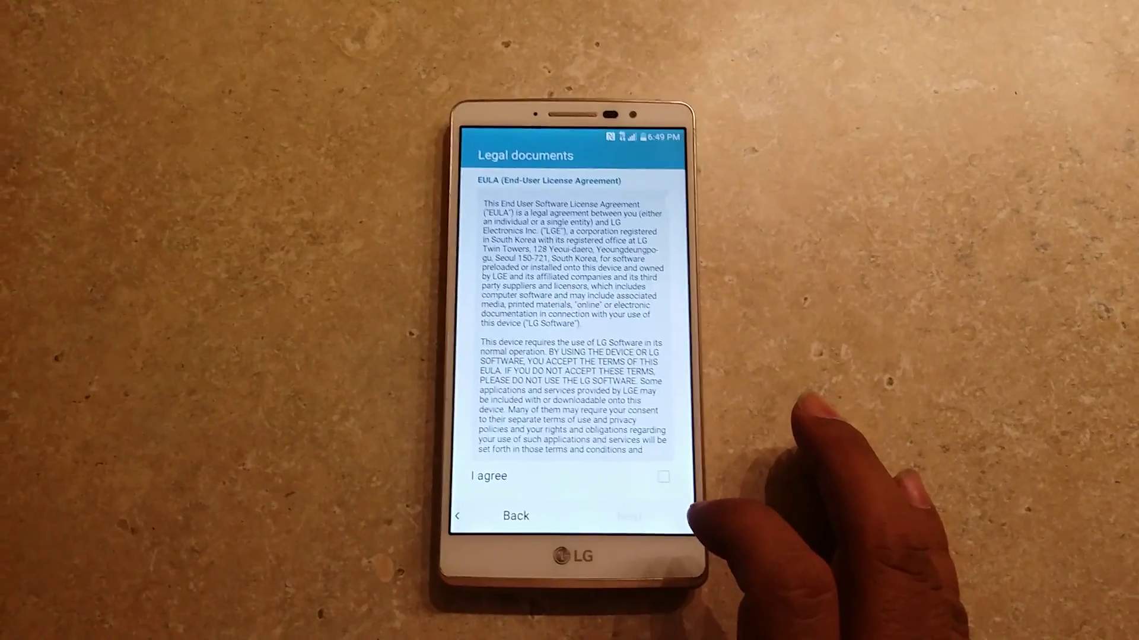
- Check I agree on the LG EULA and advance to Install apps
{"action": "left_click", "coordinate": [662, 477]}
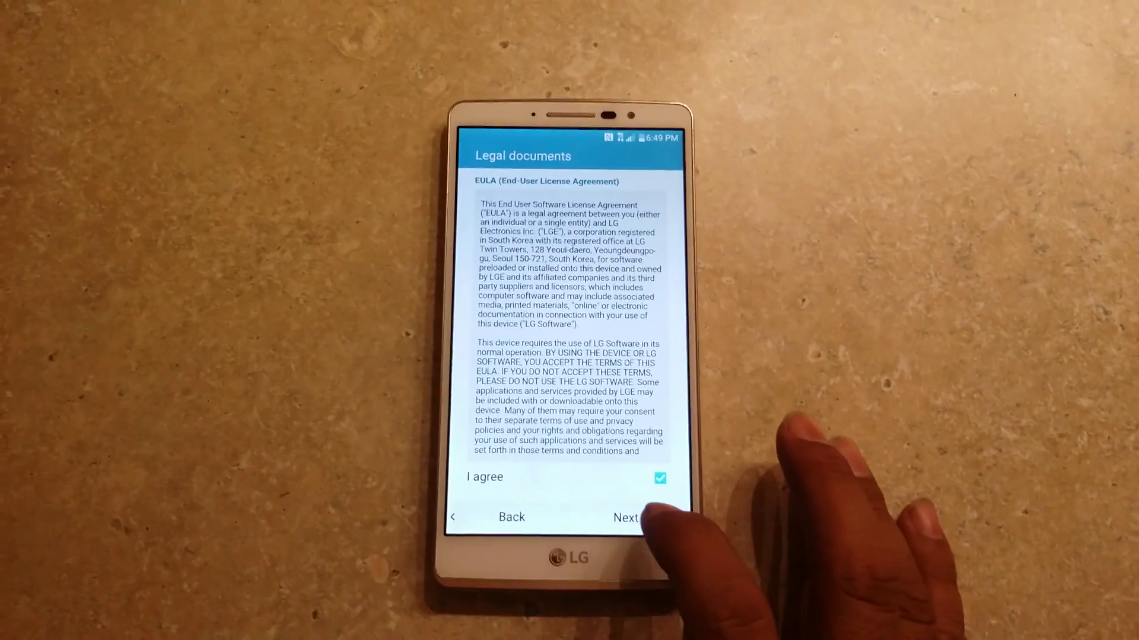
{"action": "left_click", "coordinate": [625, 517]}
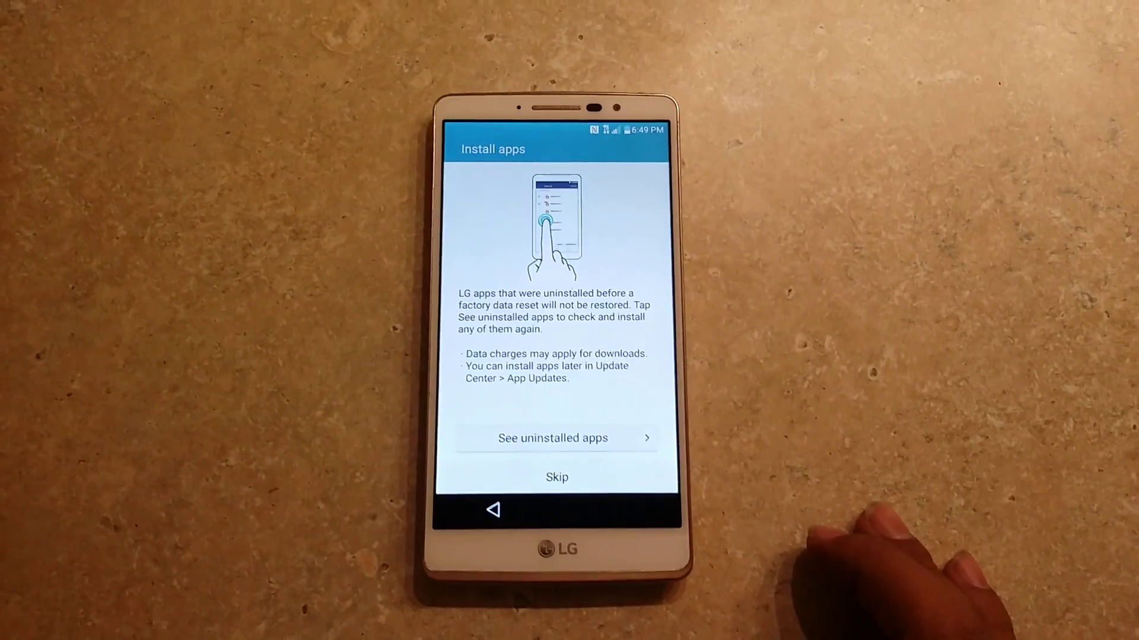